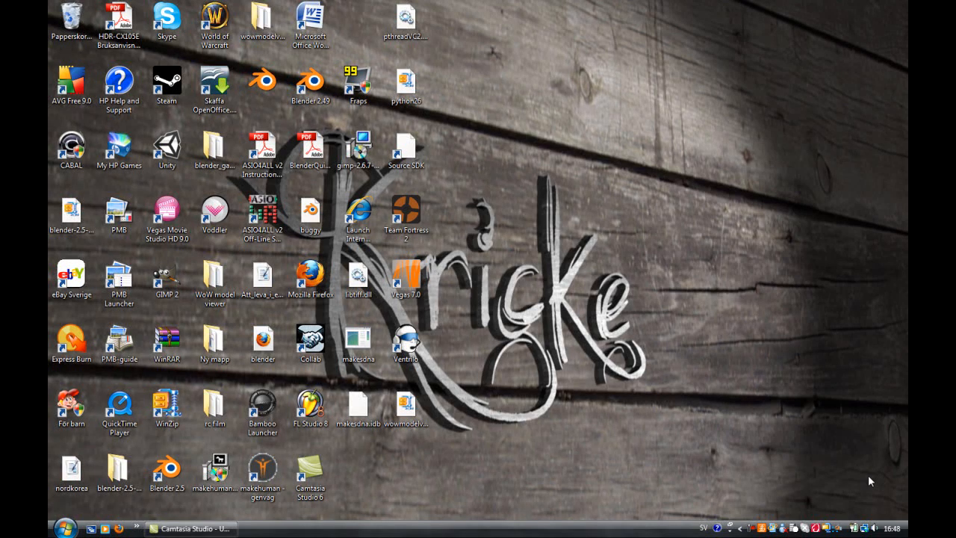
mouse_move(717, 463)
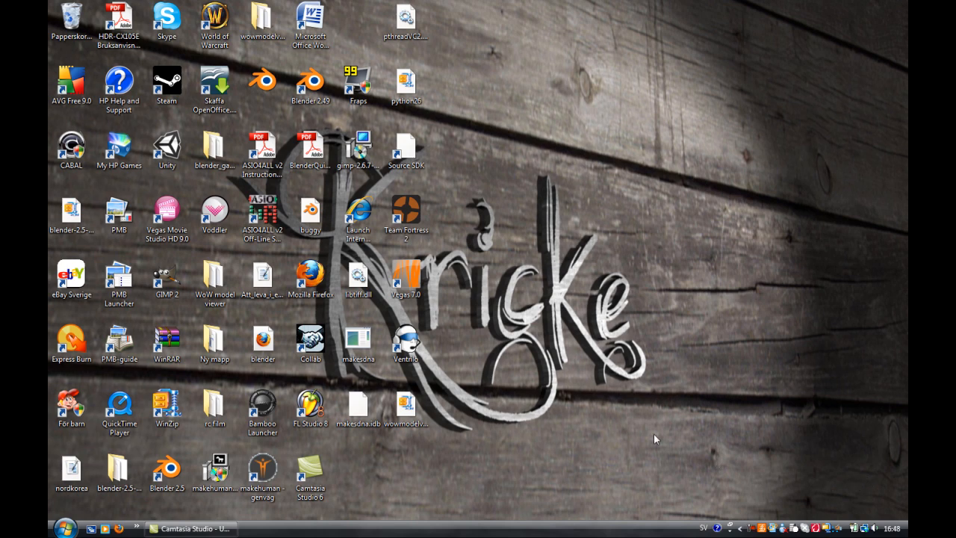
mouse_move(358, 254)
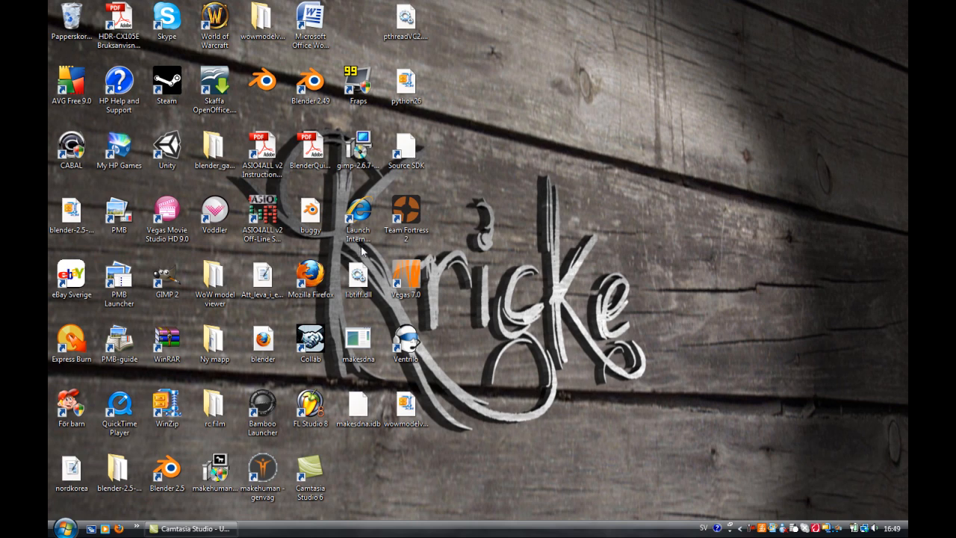
mouse_move(518, 252)
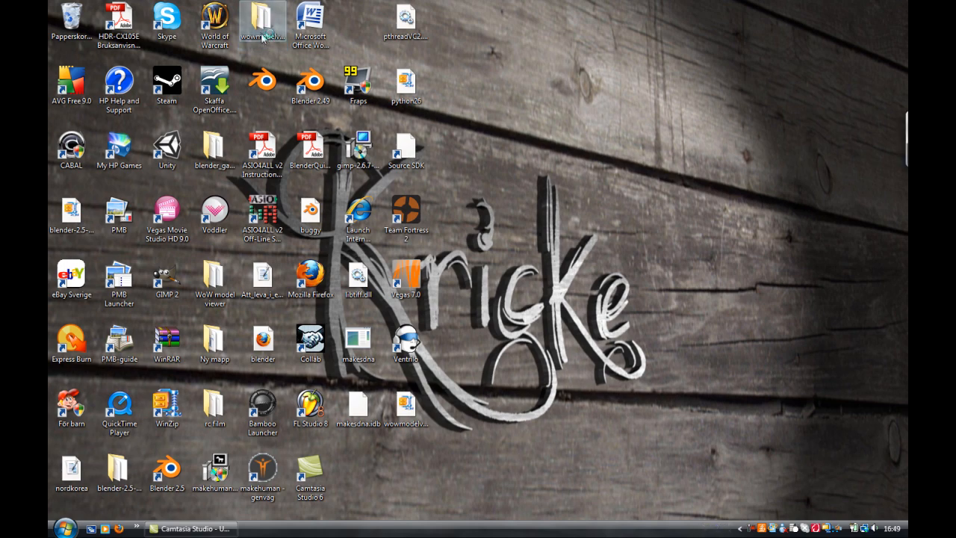
Launch wowmodelview.exe from the wowmodelview-r659 folder on the desktop.
double_click(263, 18)
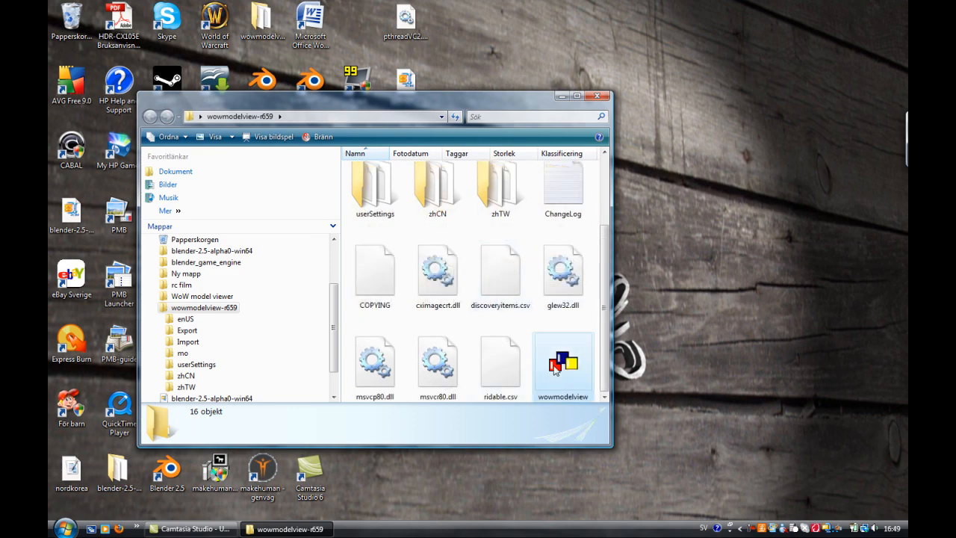
click(562, 363)
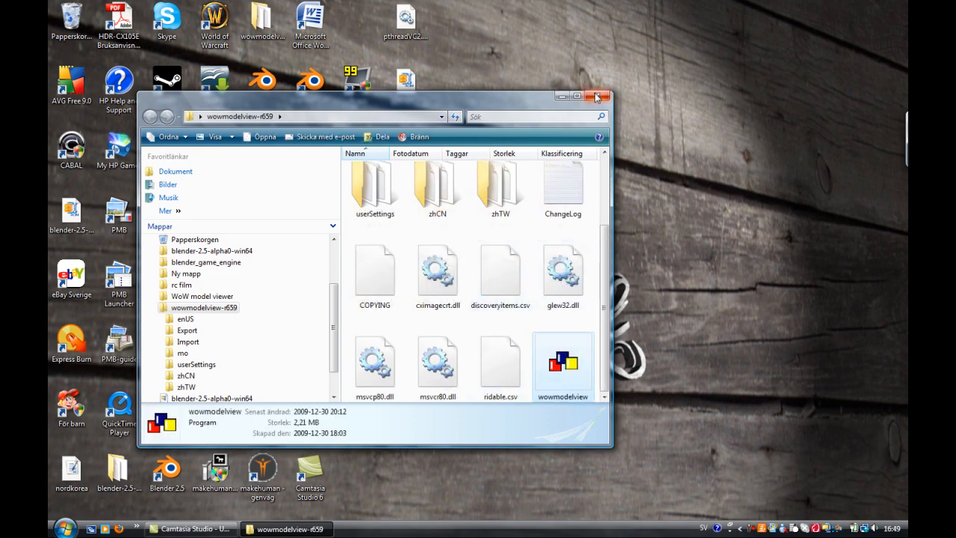
double_click(562, 358)
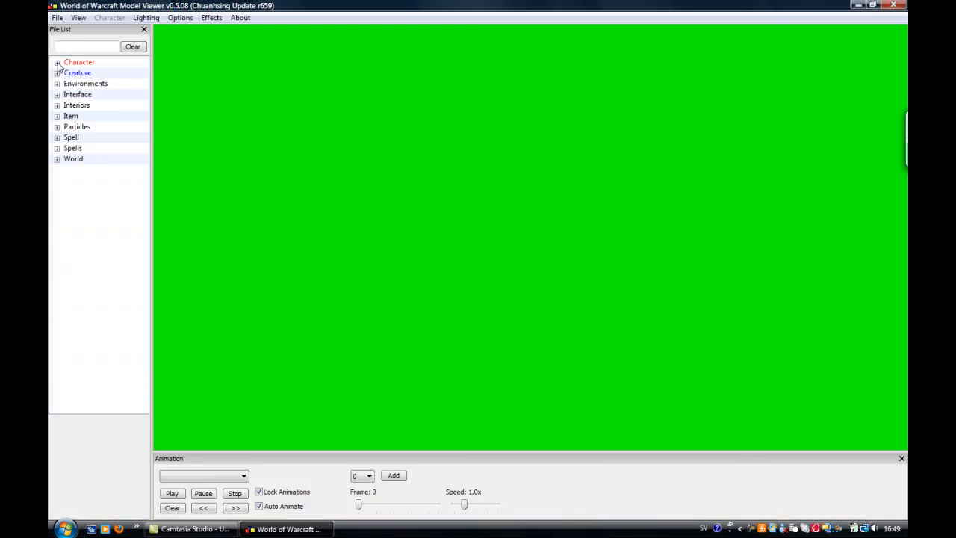
Load the male Dwarf model from Character > Dwarf in the file list.
click(56, 63)
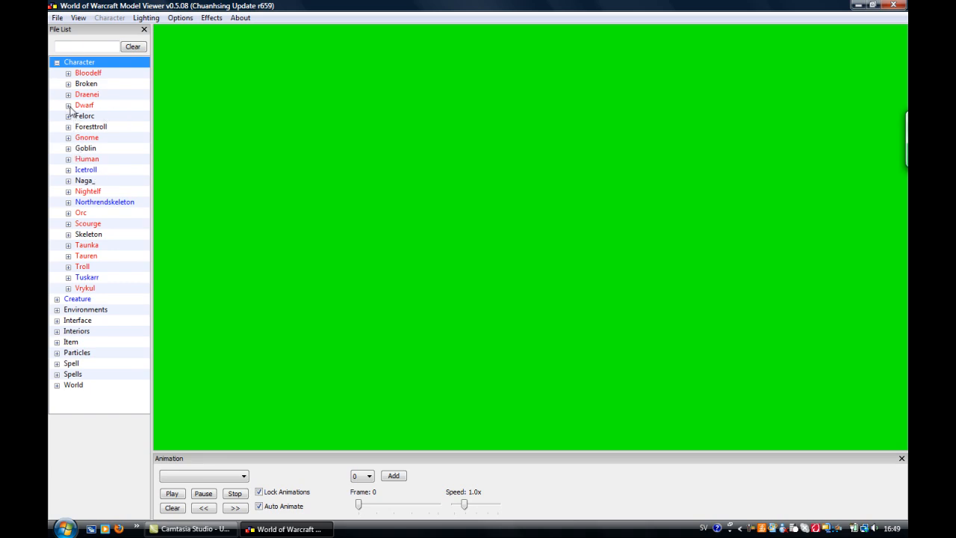
click(68, 104)
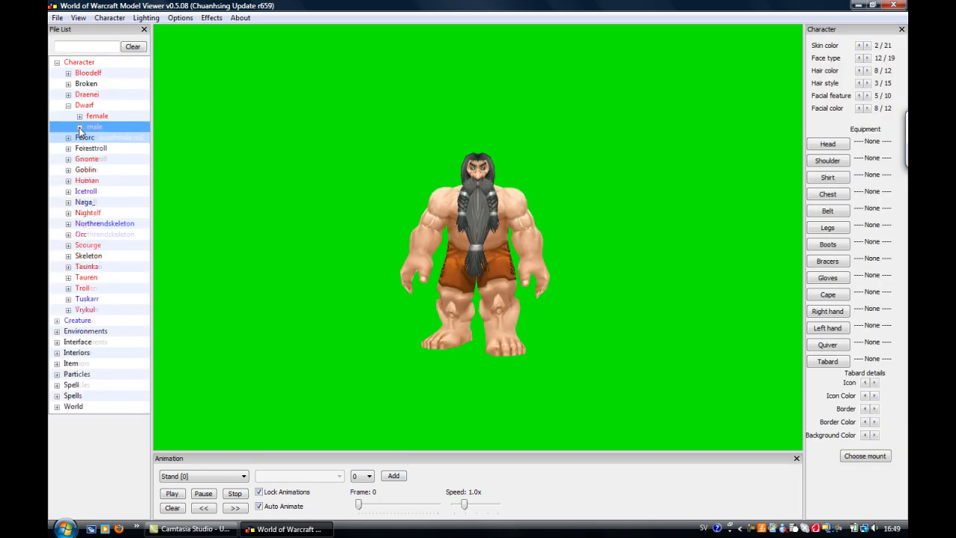
click(69, 104)
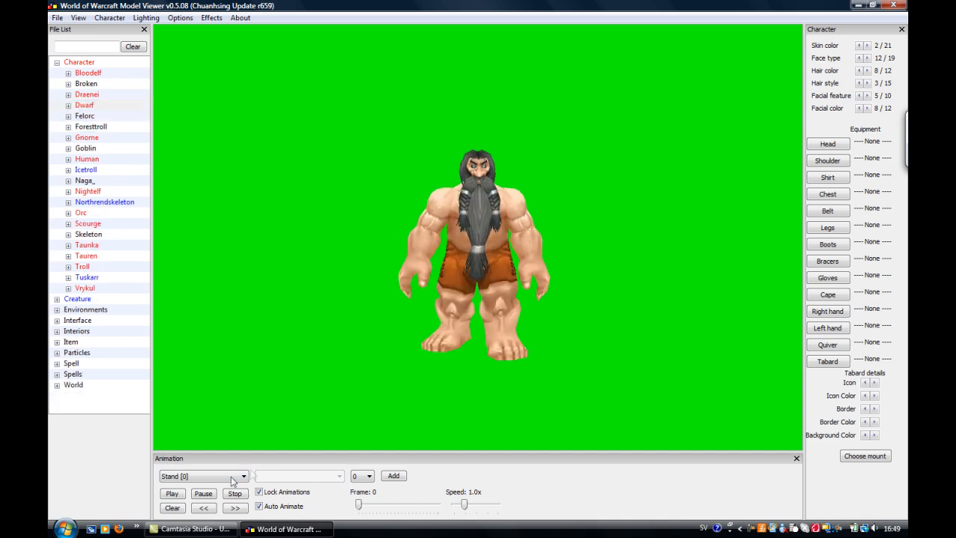
Set the dwarf's animation to EmoteDance (127) and adjust its appearance.
drag(463, 504, 454, 505)
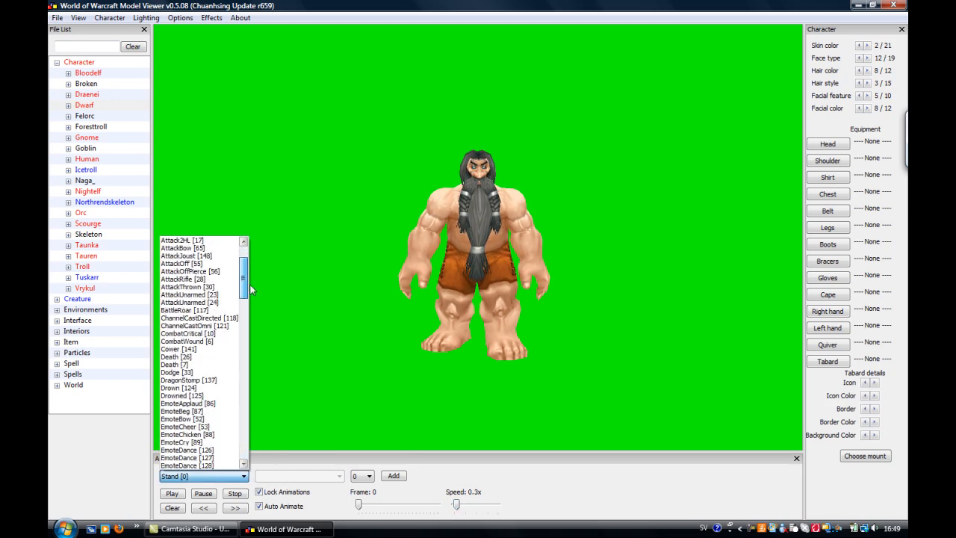
scroll(down, 3)
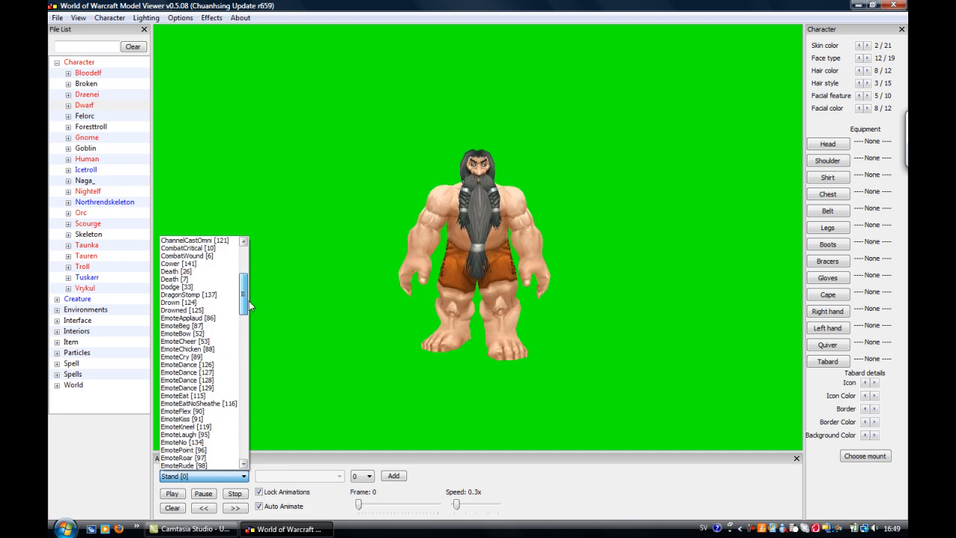
click(182, 364)
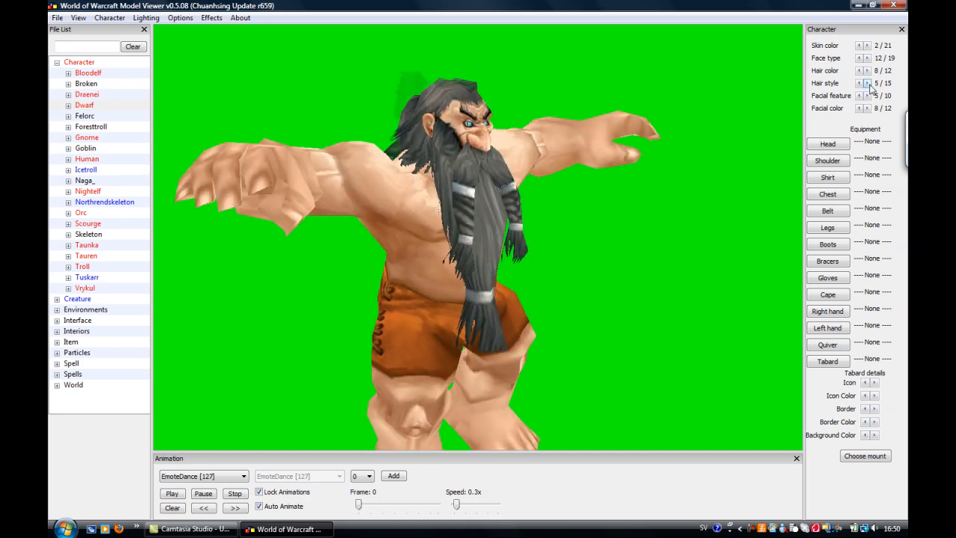
click(866, 82)
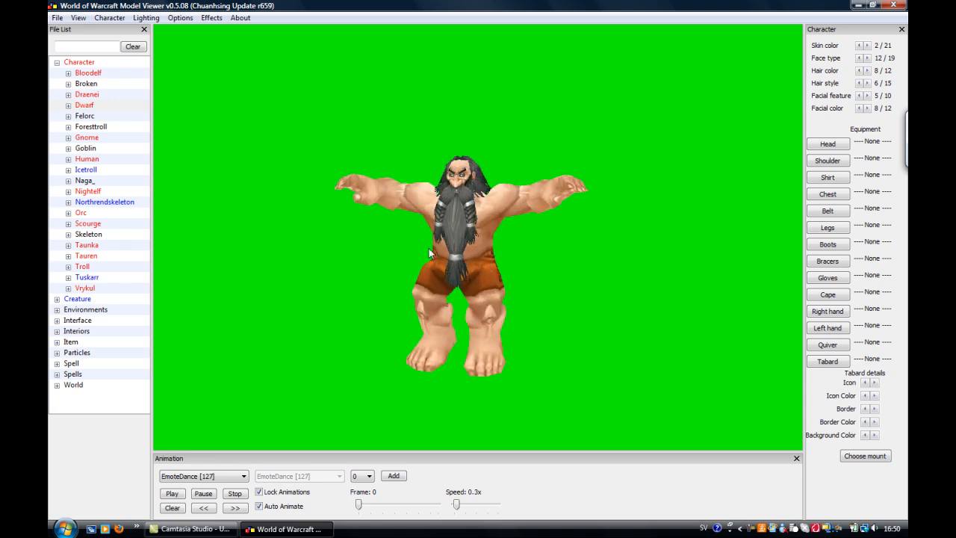
Start the Export Model command from the File menu.
click(54, 18)
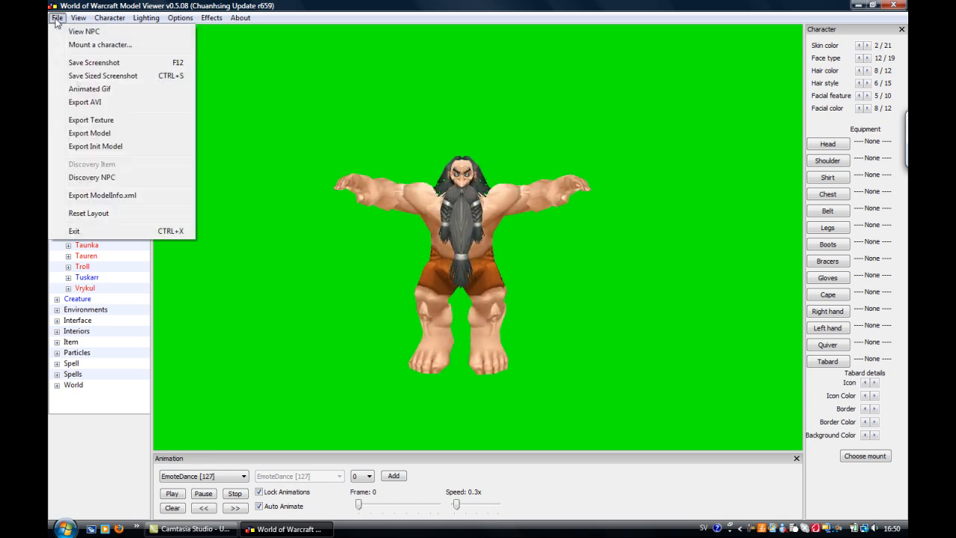
mouse_move(89, 133)
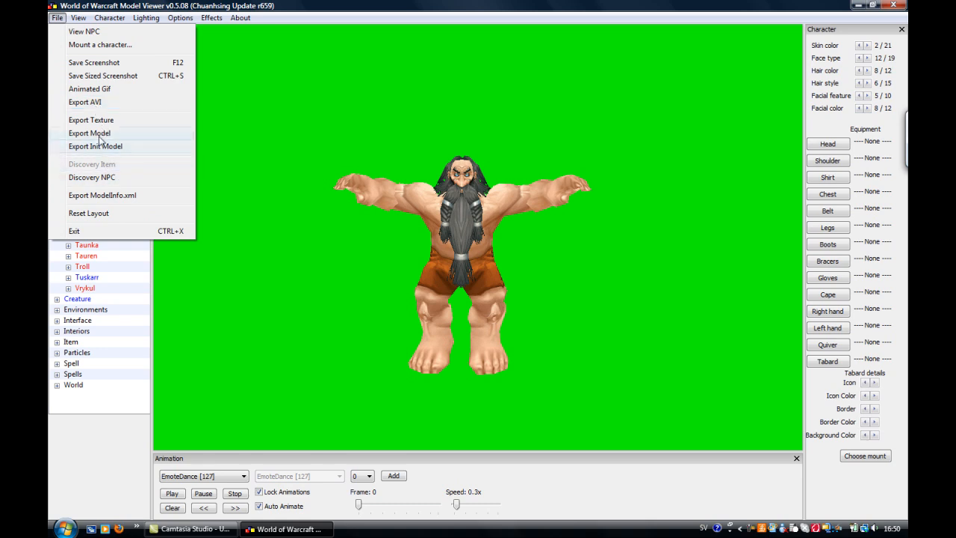
click(90, 133)
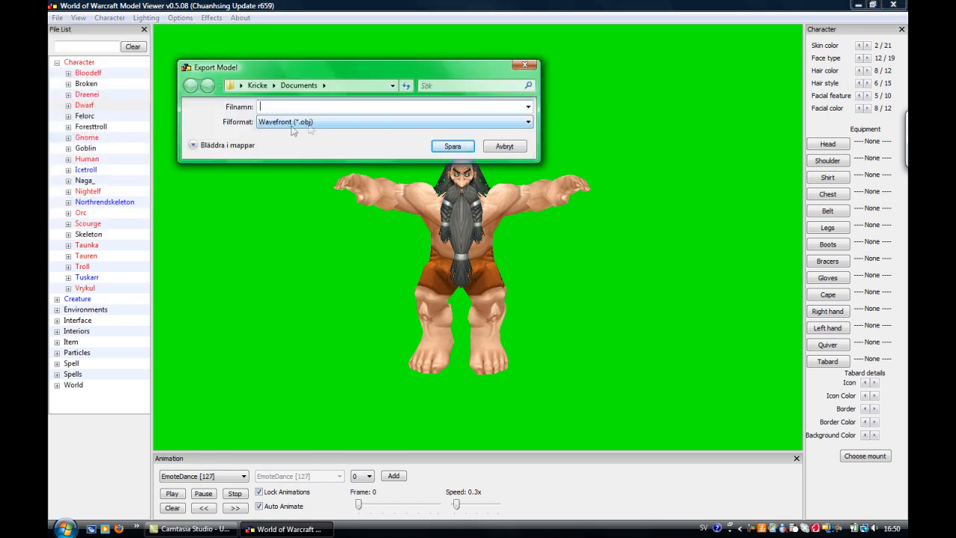
mouse_move(321, 128)
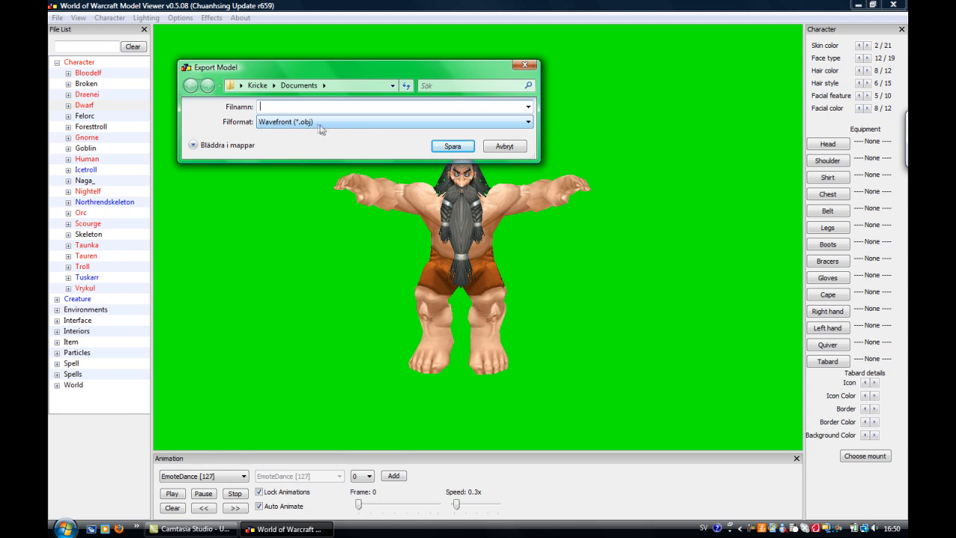
mouse_move(530, 128)
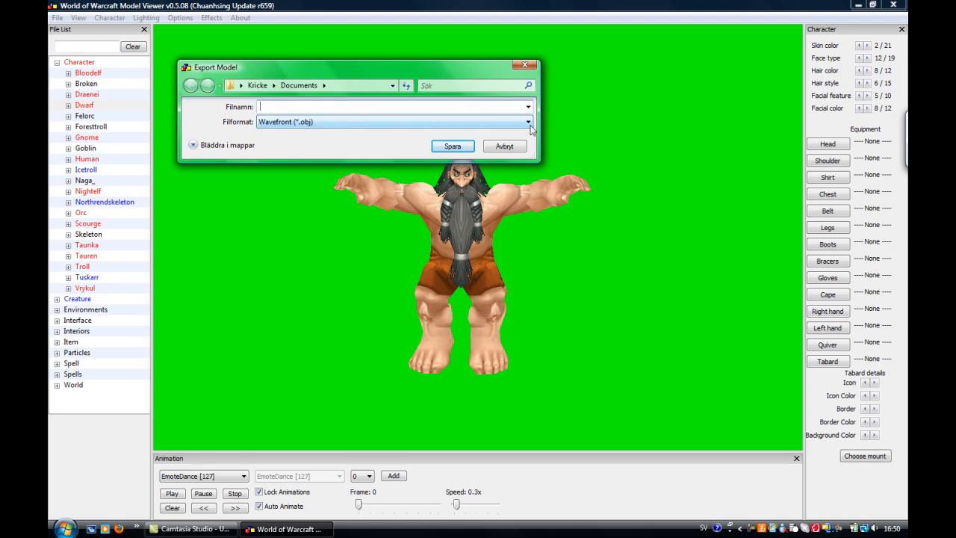
Choose 3D Studio Max (*.3ds) as export format and name the file 1dwarf.
click(525, 121)
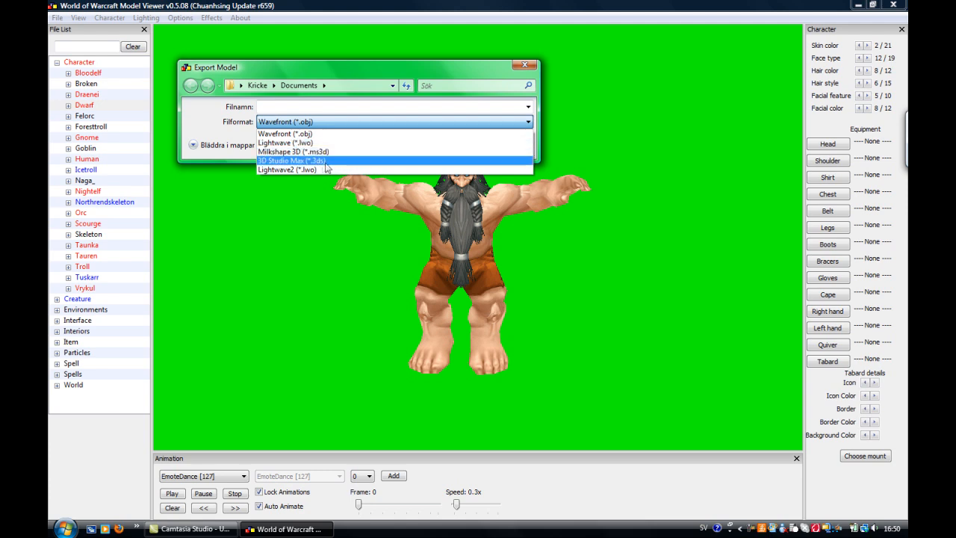
mouse_move(330, 167)
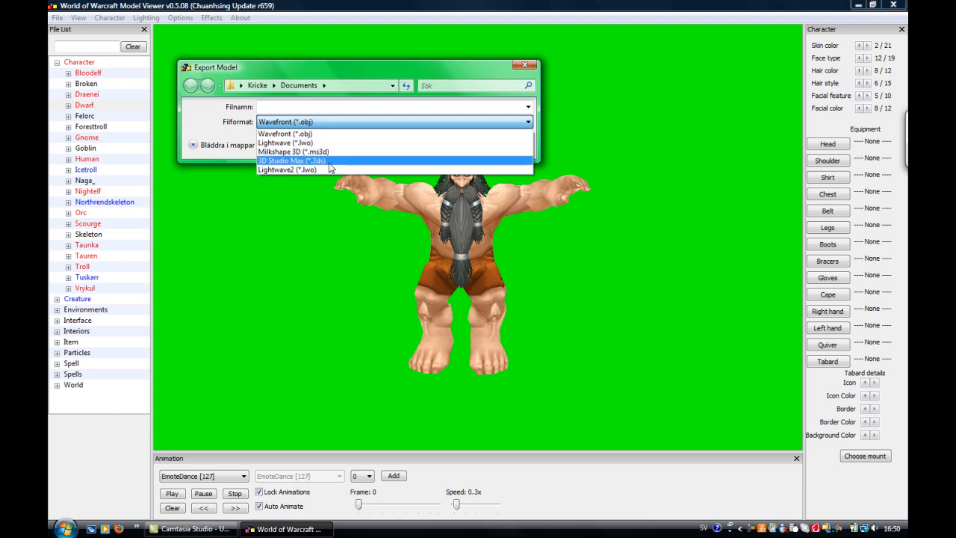
click(292, 160)
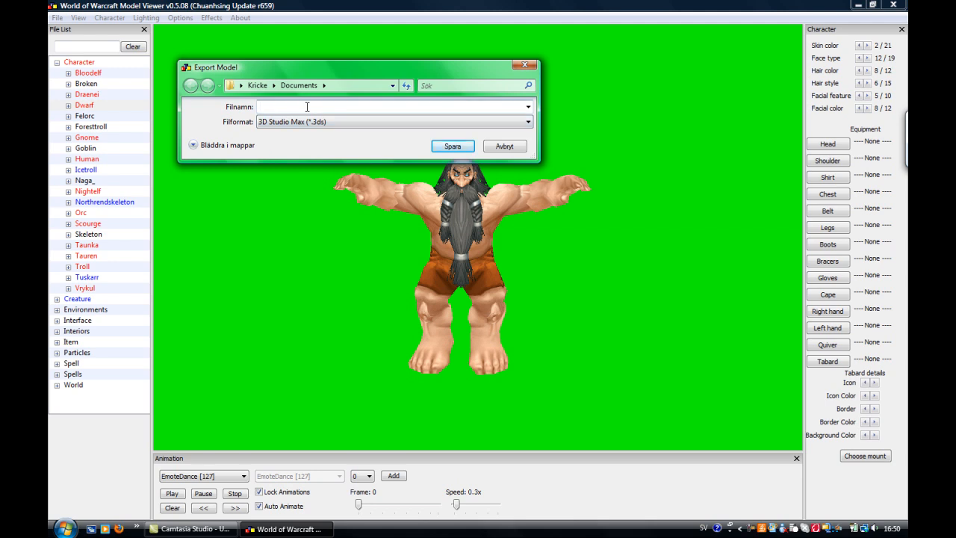
text(1dwarf)
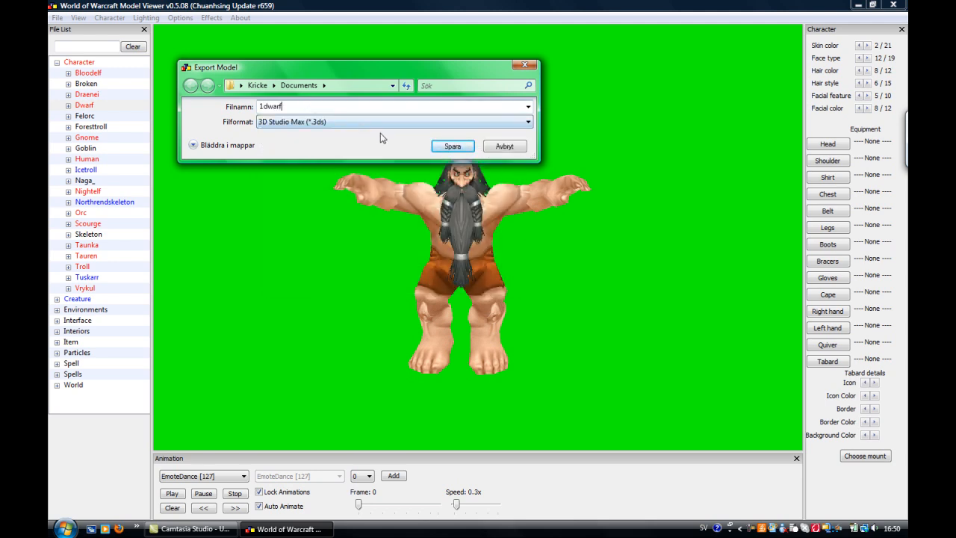
mouse_move(299, 95)
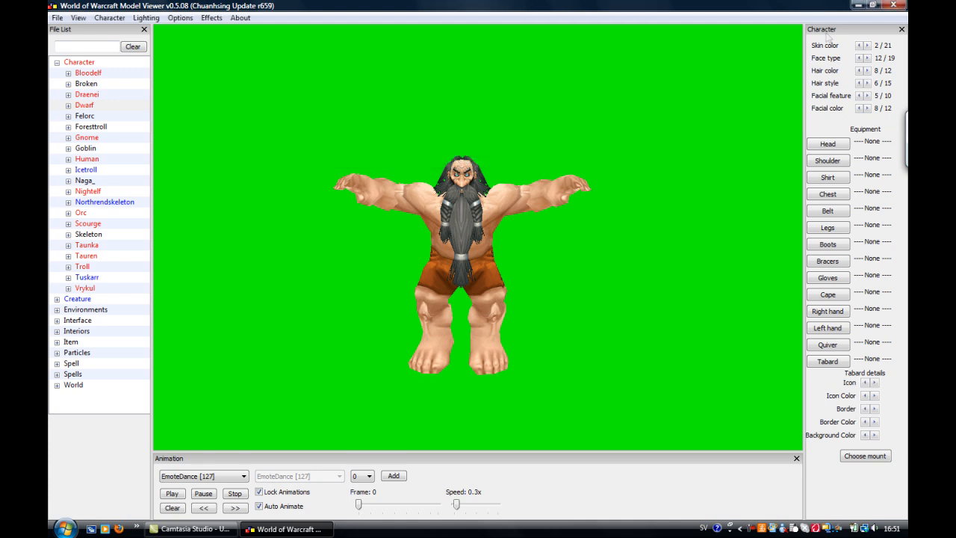
mouse_move(893, 6)
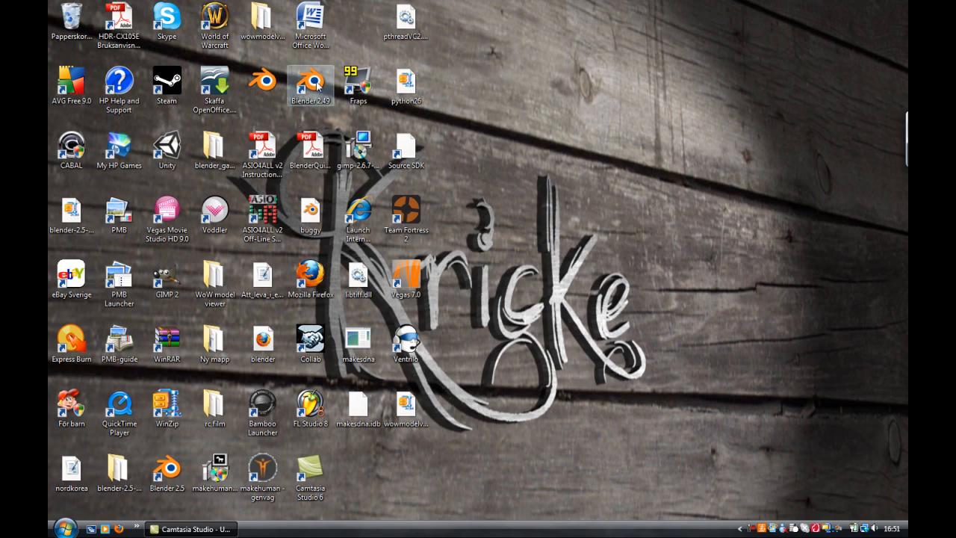
Launch Blender 2.49 from its desktop shortcut.
double_click(316, 81)
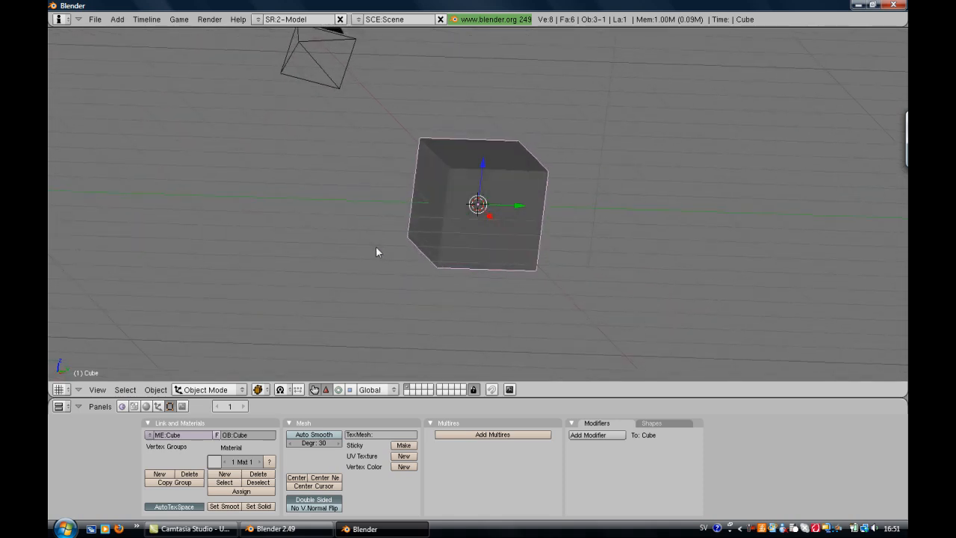
Orbit the view around the default cube before erasing it.
drag(376, 251, 506, 299)
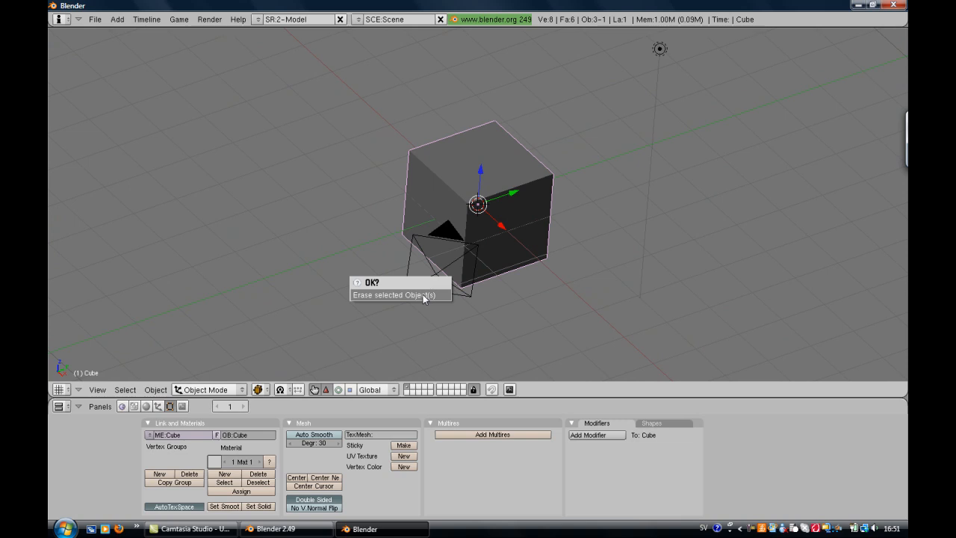
mouse_move(422, 301)
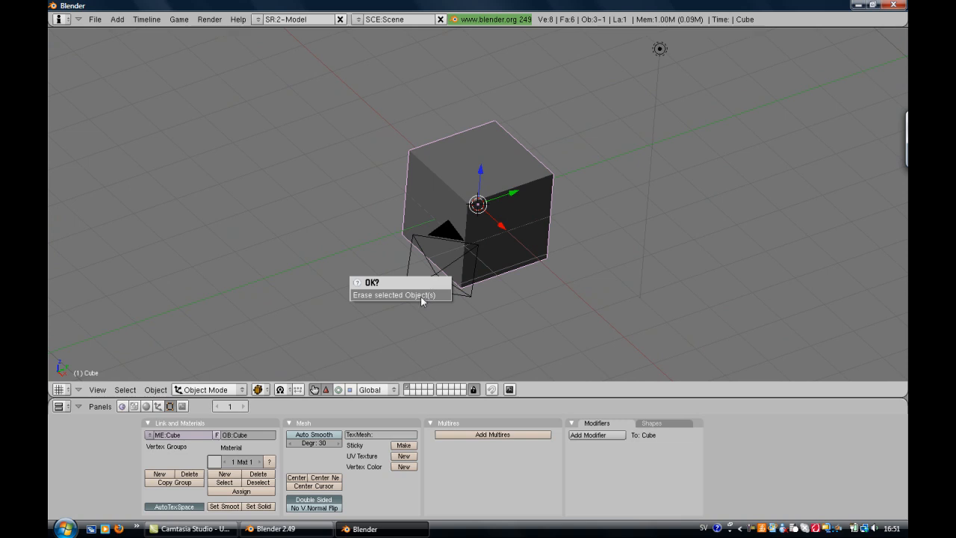
mouse_move(421, 301)
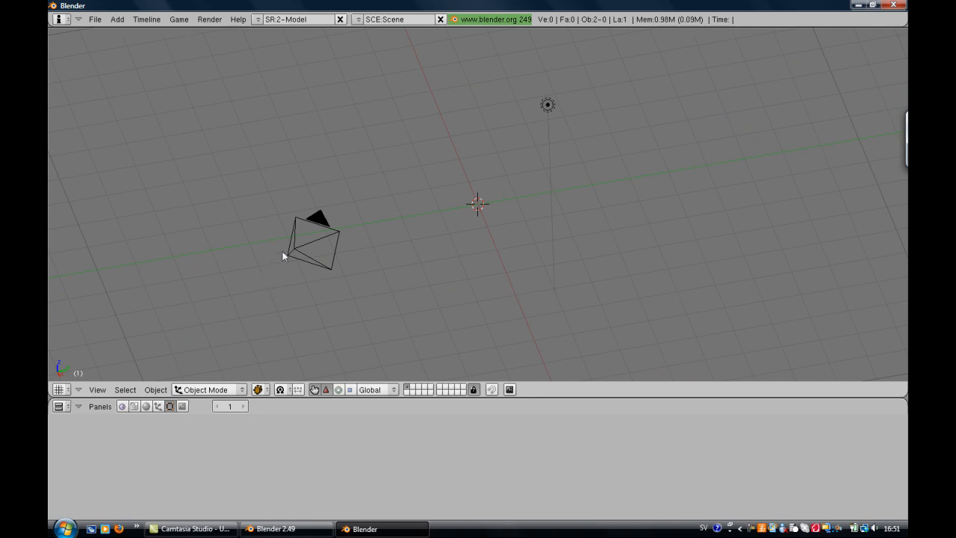
Begin the File > Import > 3D Studio (.3ds) command.
click(94, 17)
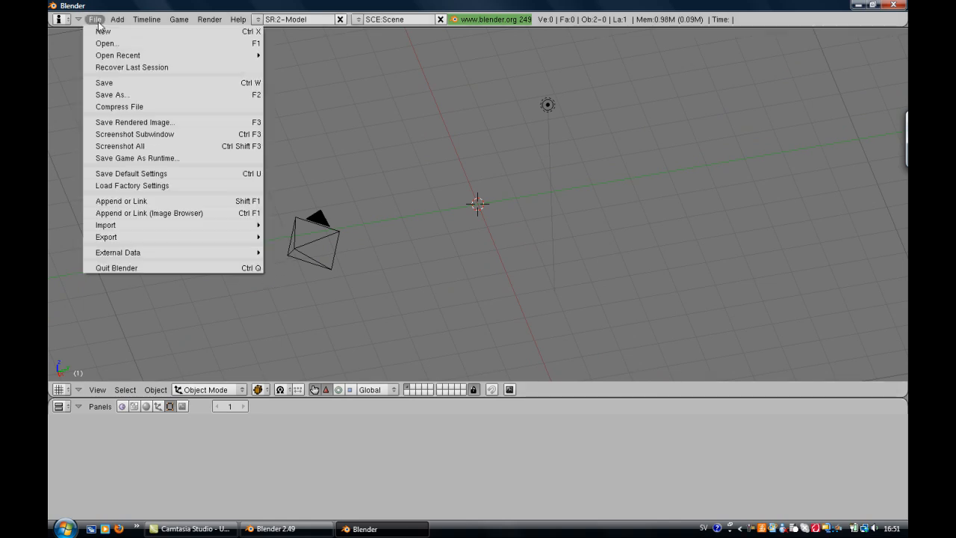
mouse_move(104, 224)
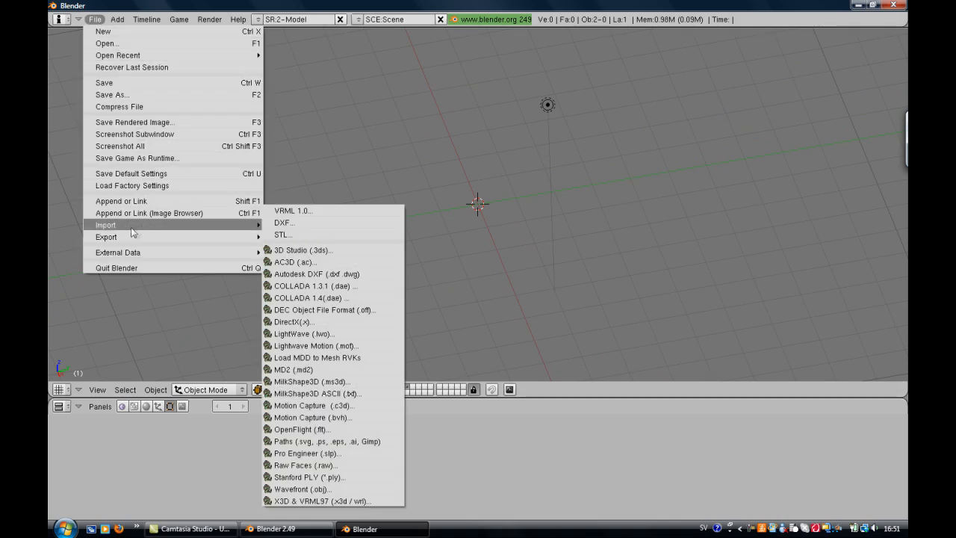
mouse_move(149, 224)
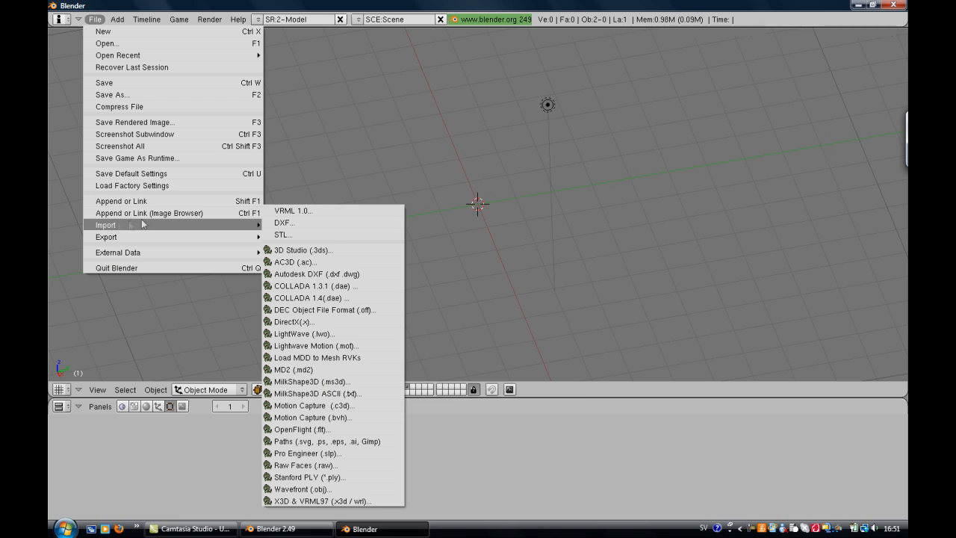
mouse_move(298, 222)
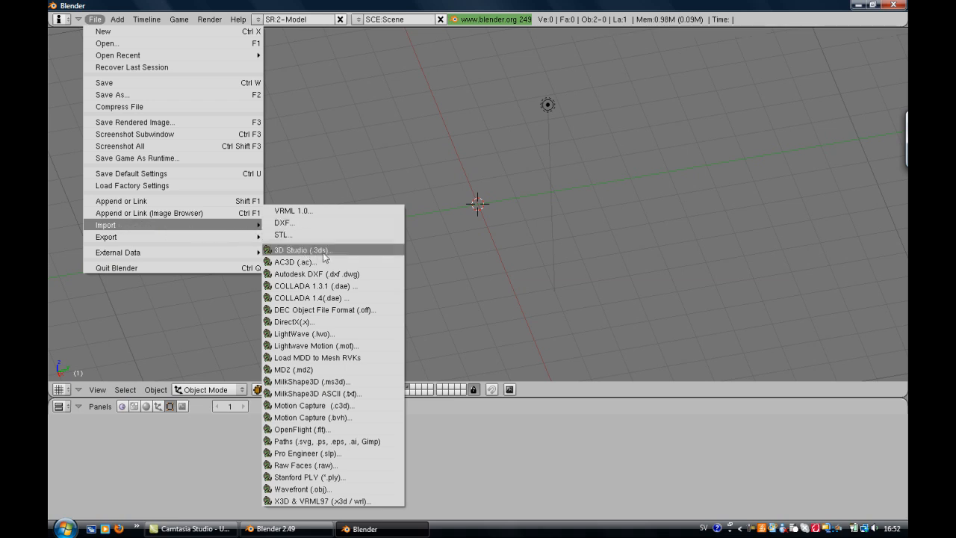
mouse_move(314, 257)
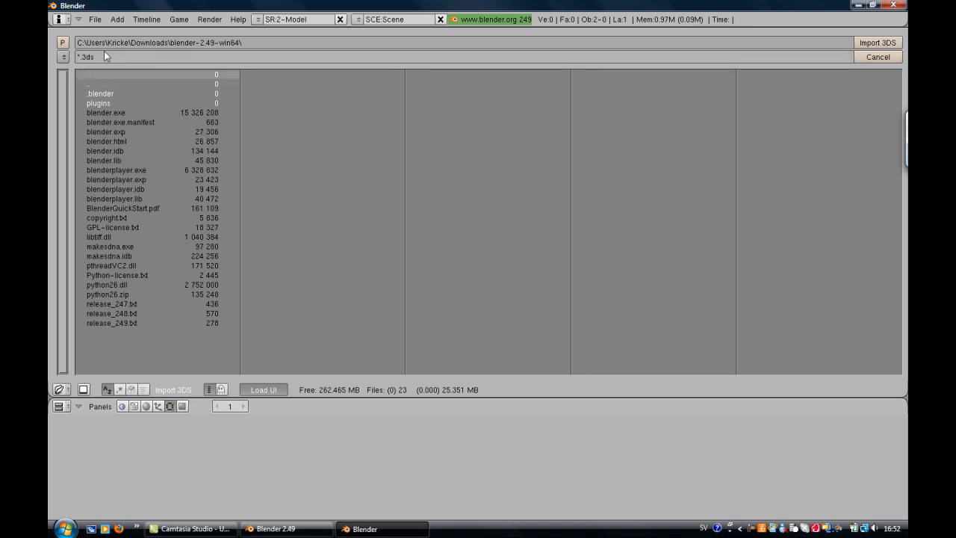
Navigate the import browser to the Documents folder and browse to 1dwarf.3ds.
click(61, 42)
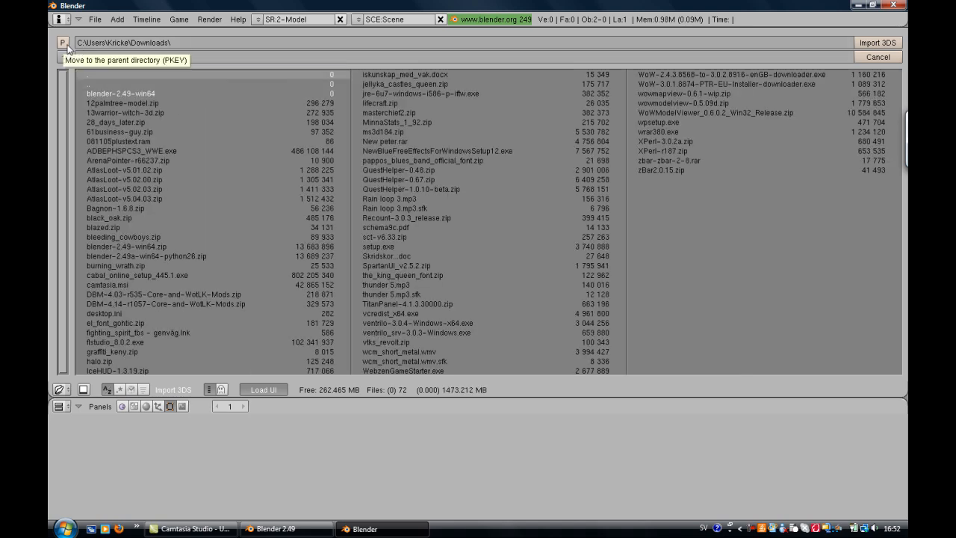
click(63, 41)
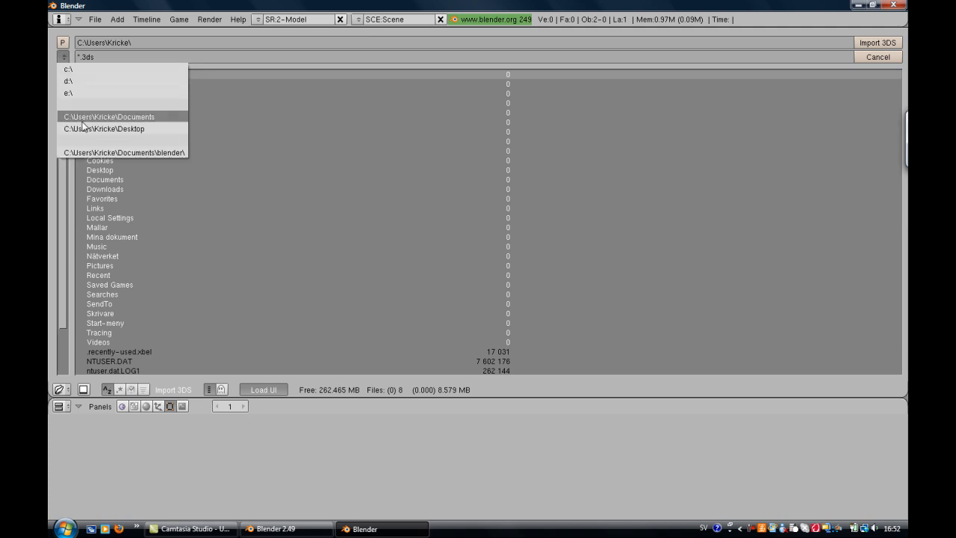
mouse_move(102, 128)
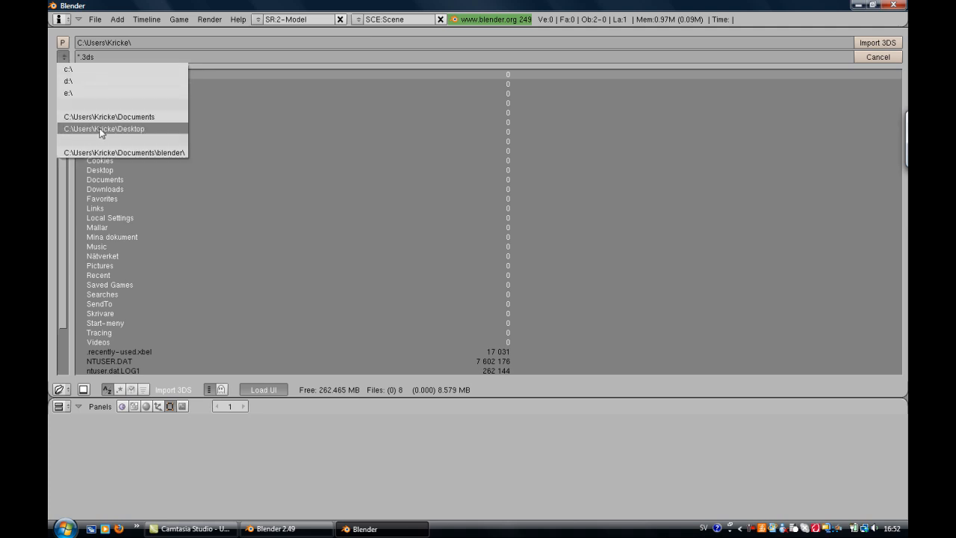
mouse_move(112, 116)
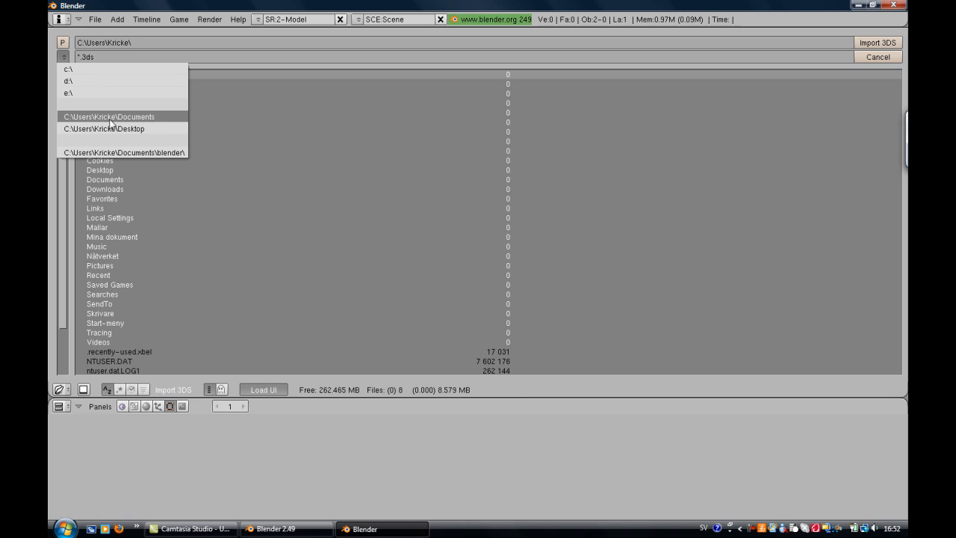
click(112, 117)
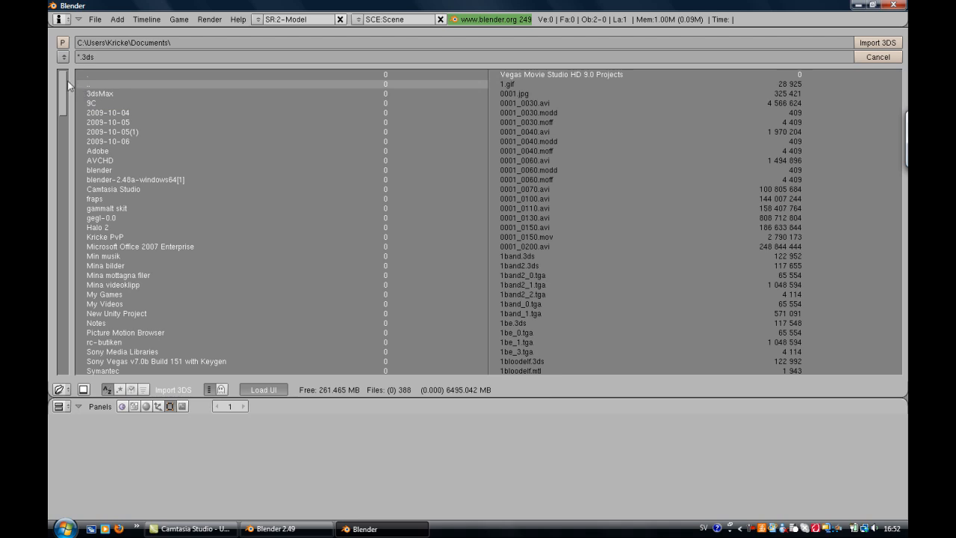
scroll(down, 3)
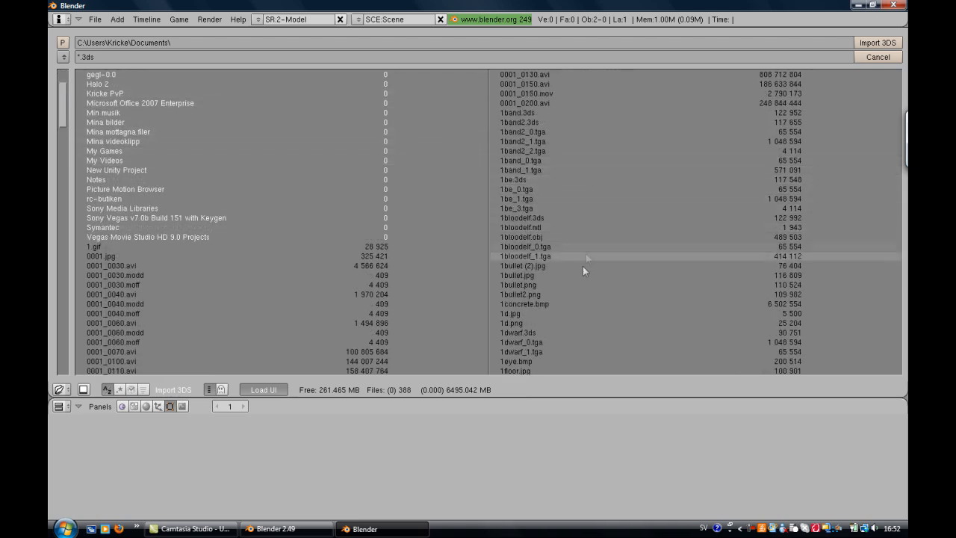
scroll(down, 3)
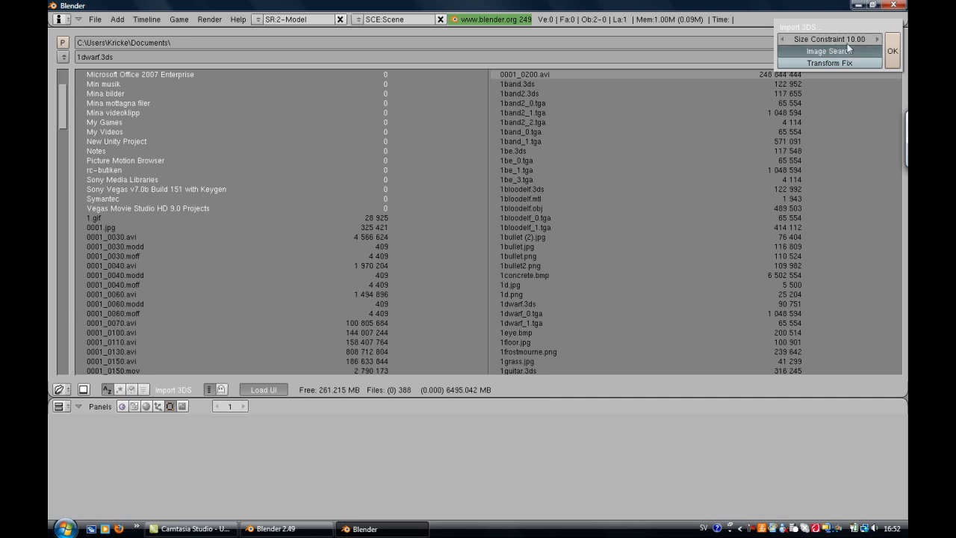
mouse_move(869, 45)
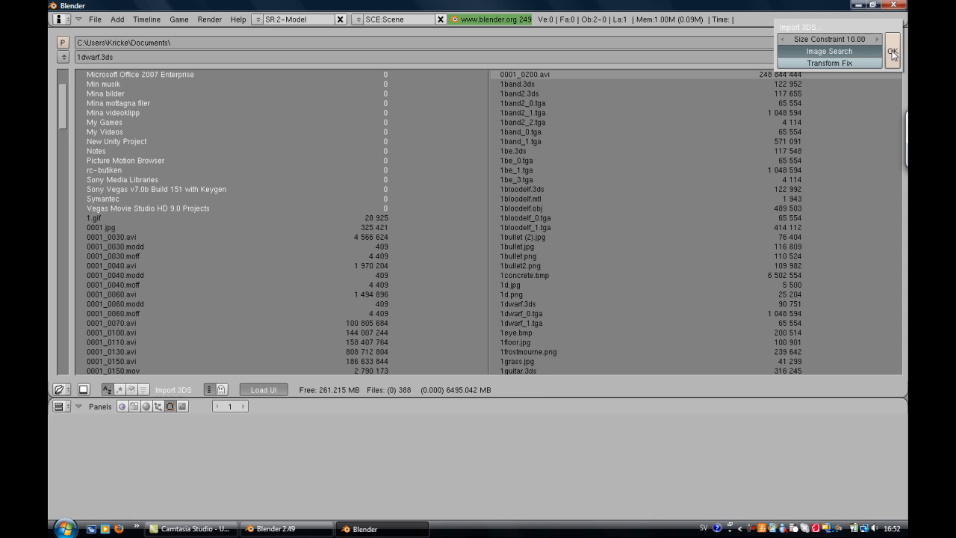
mouse_move(893, 52)
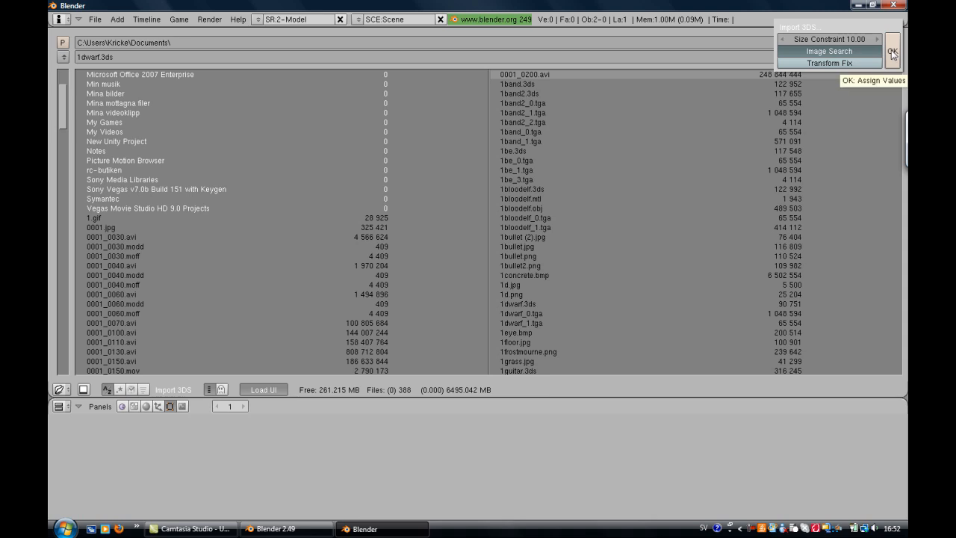
Import 1dwarf.3ds with default options so the grey dwarf appears in the scene.
click(893, 49)
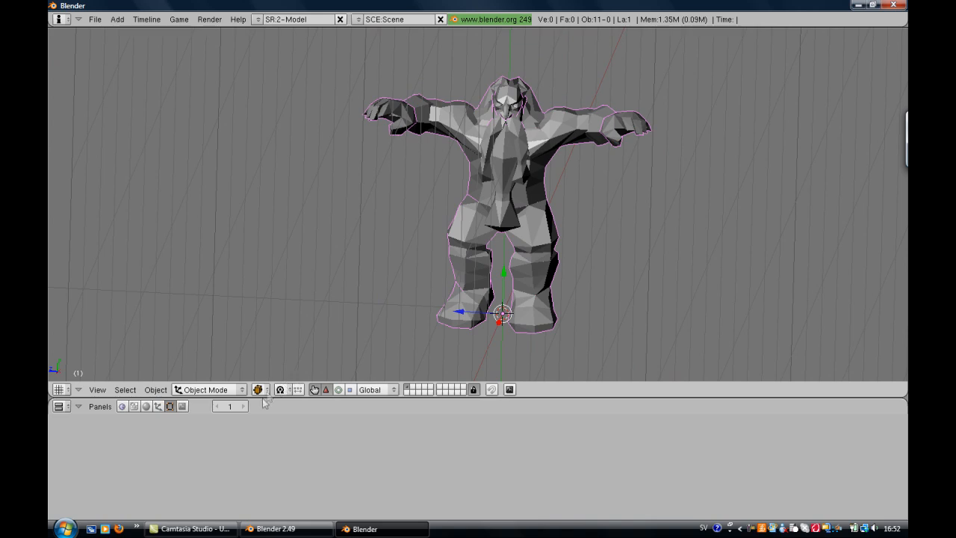
click(257, 388)
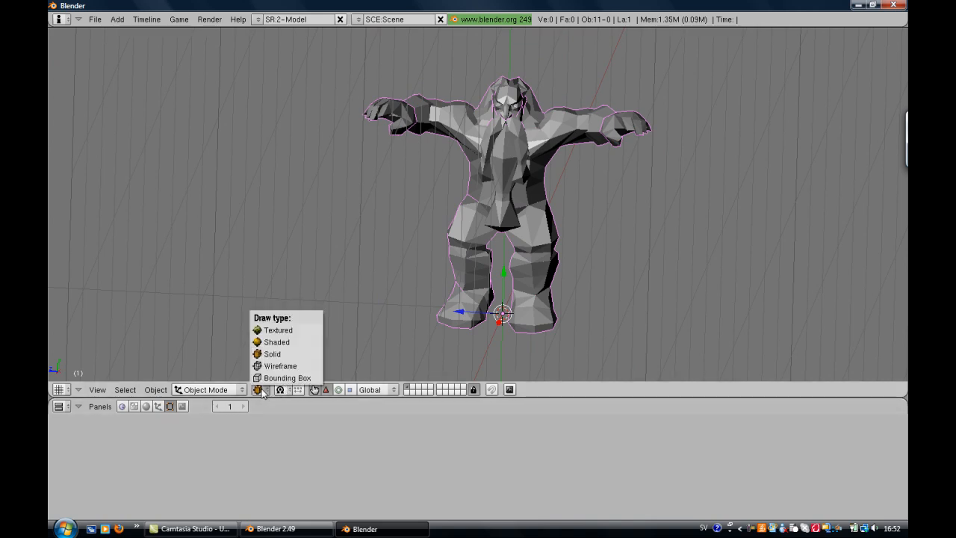
mouse_move(287, 377)
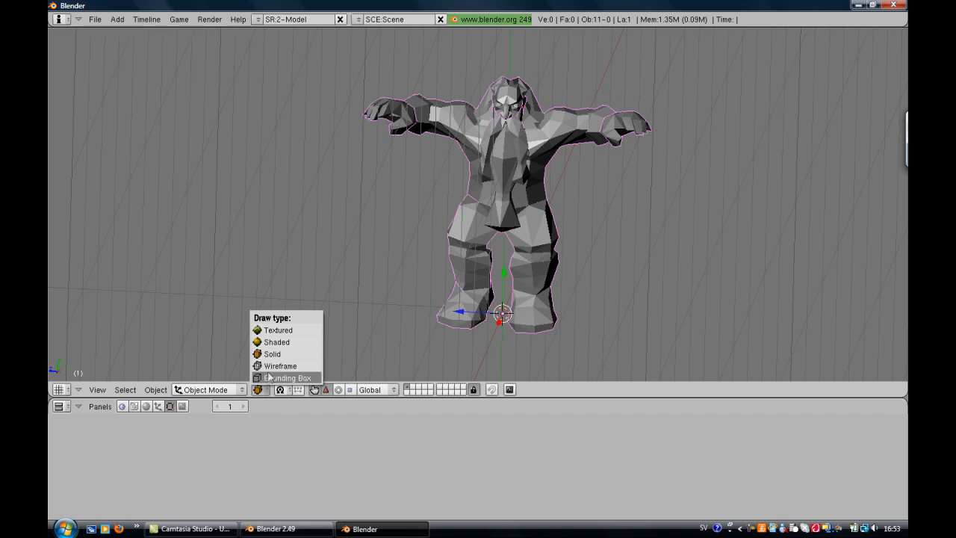
Switch the viewport draw type to Textured to show the dwarf's skin and clothing.
click(277, 330)
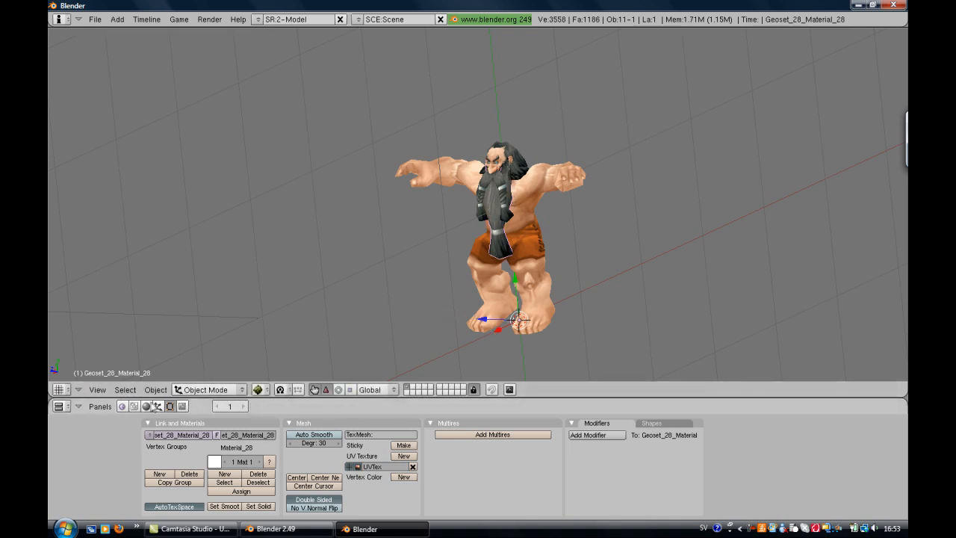
mouse_move(146, 406)
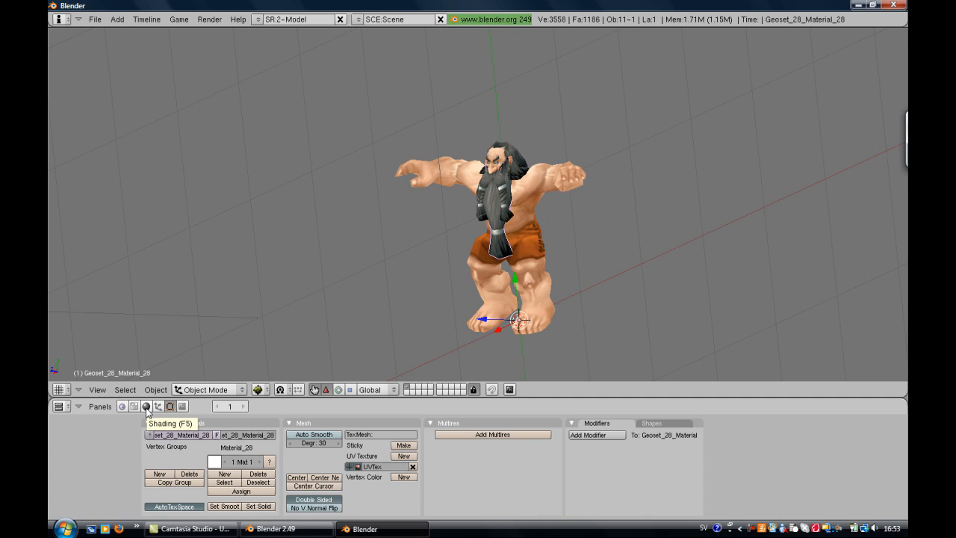
Drag the Spec slider to 0 in the Shaders panel for each of the dwarf's materials.
click(146, 406)
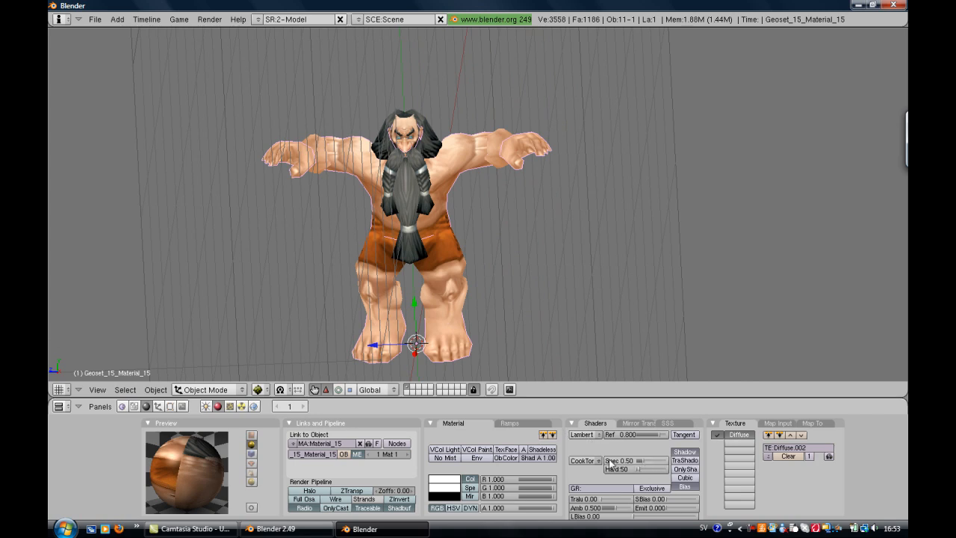
drag(630, 460, 612, 460)
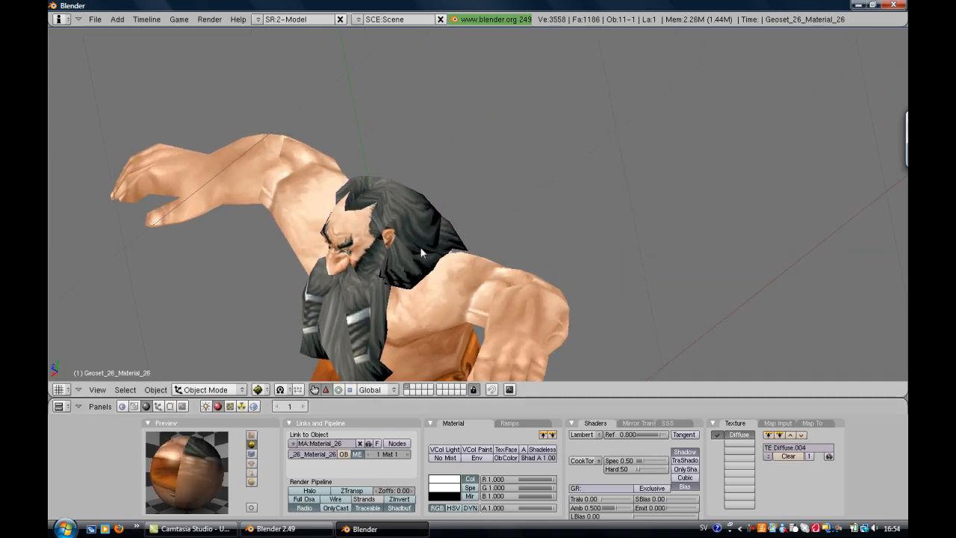
drag(418, 254, 359, 179)
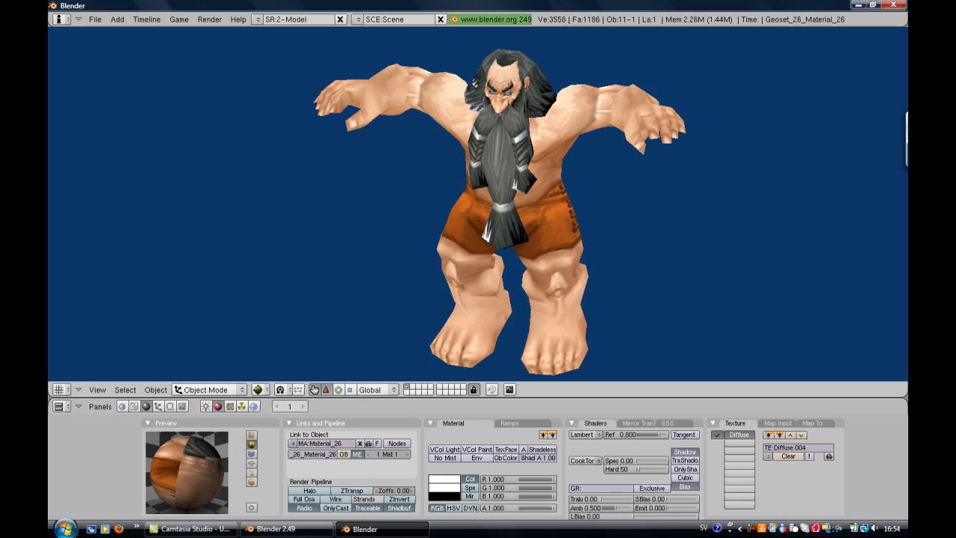
Close the render window and confirm 'Join selected meshes' to merge the dwarf into one object.
click(515, 224)
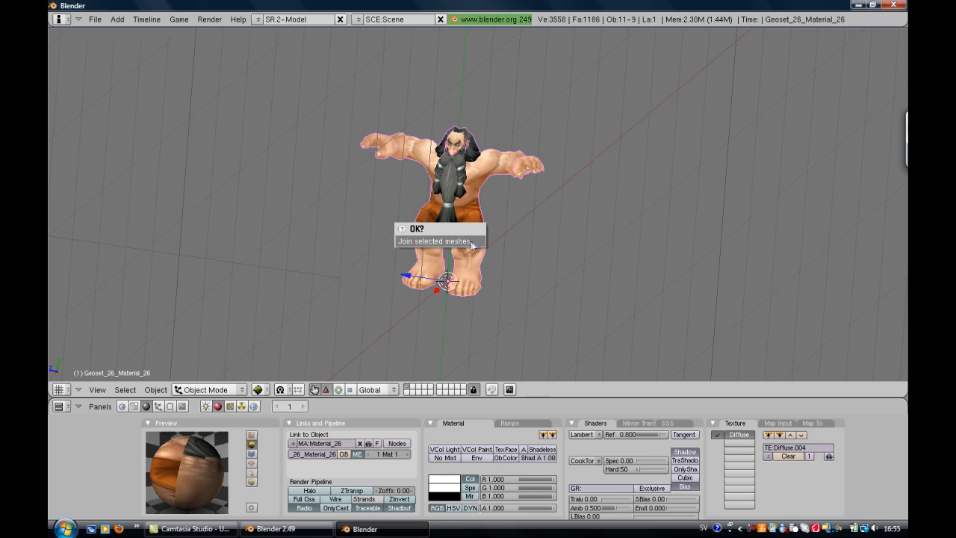
mouse_move(463, 247)
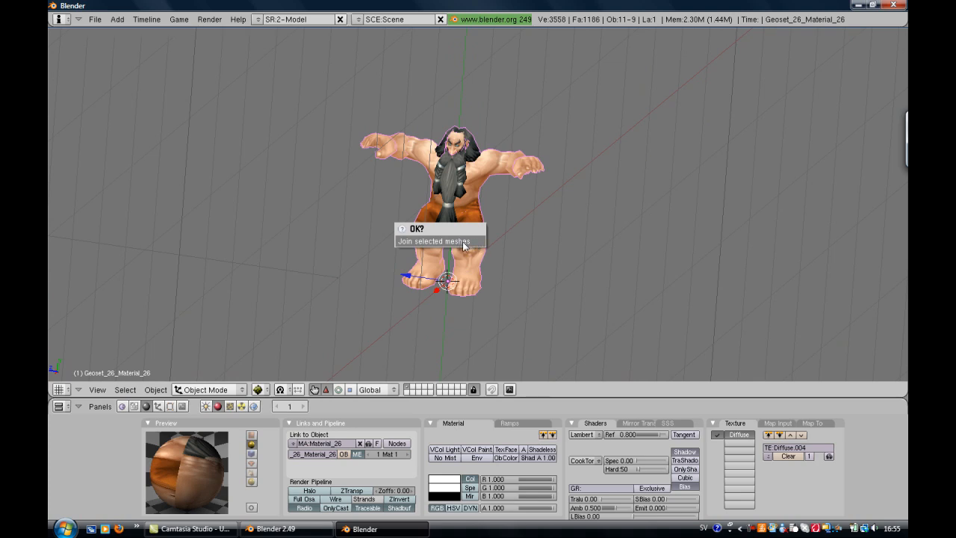
click(433, 240)
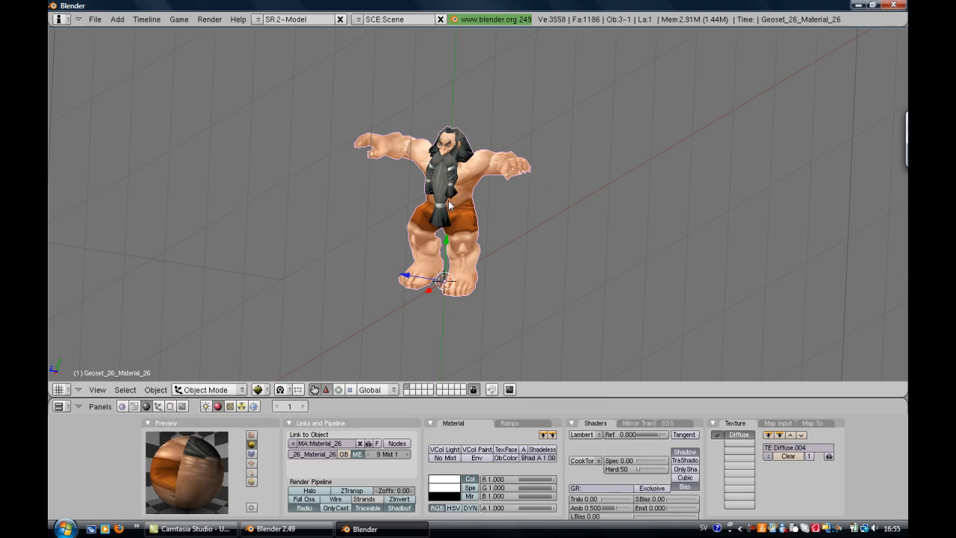